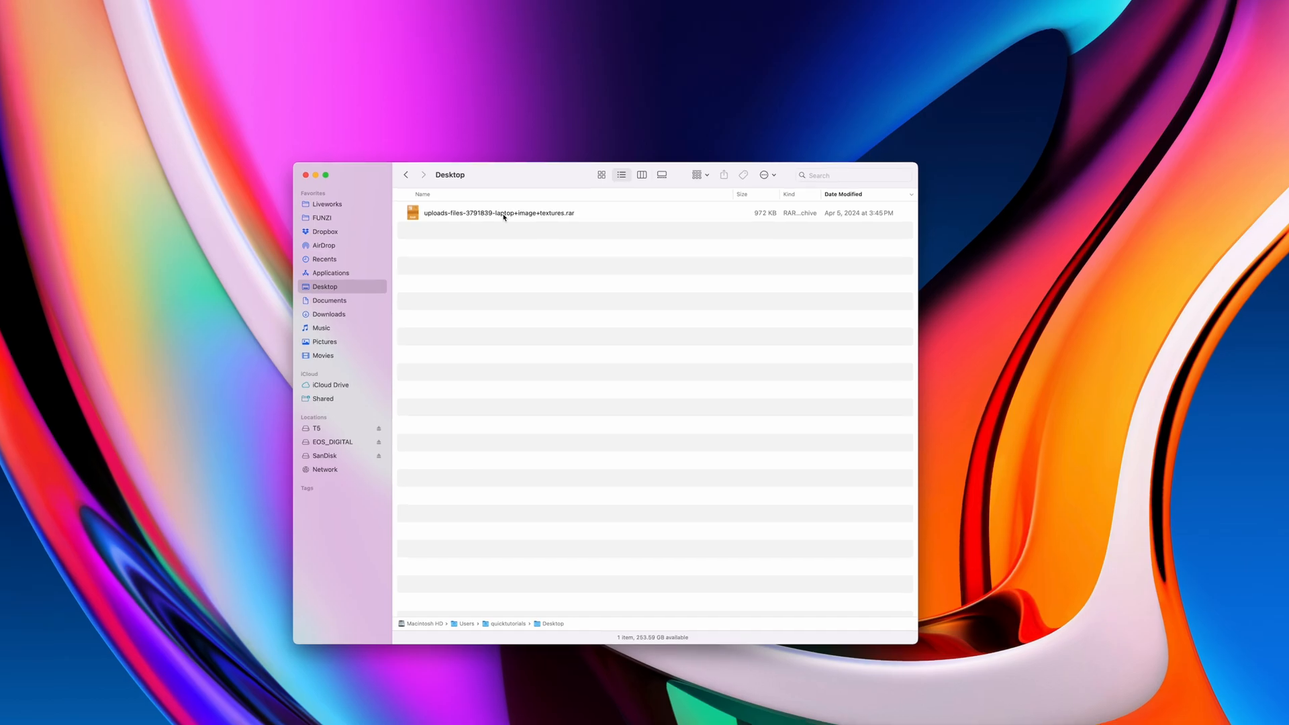
# - Select the laptop-textures RAR archive on the Desktop
pyautogui.click(500, 214)
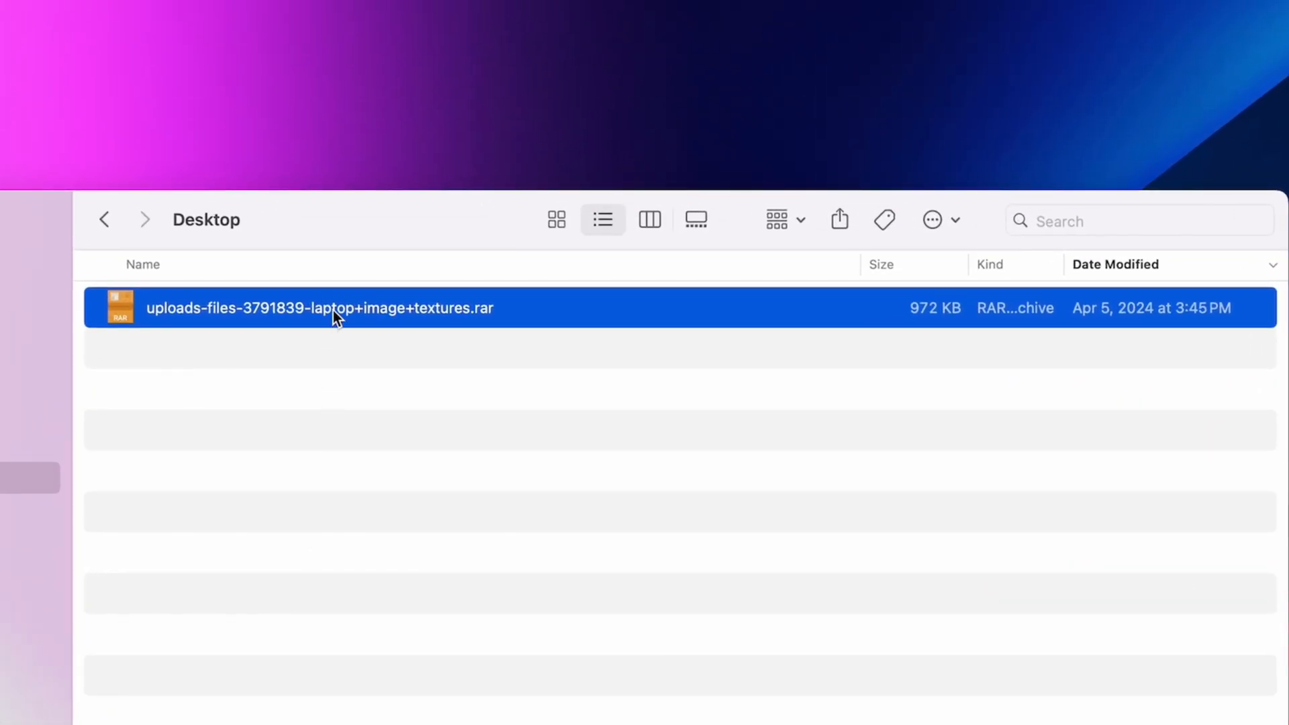
pyautogui.moveTo(310, 319)
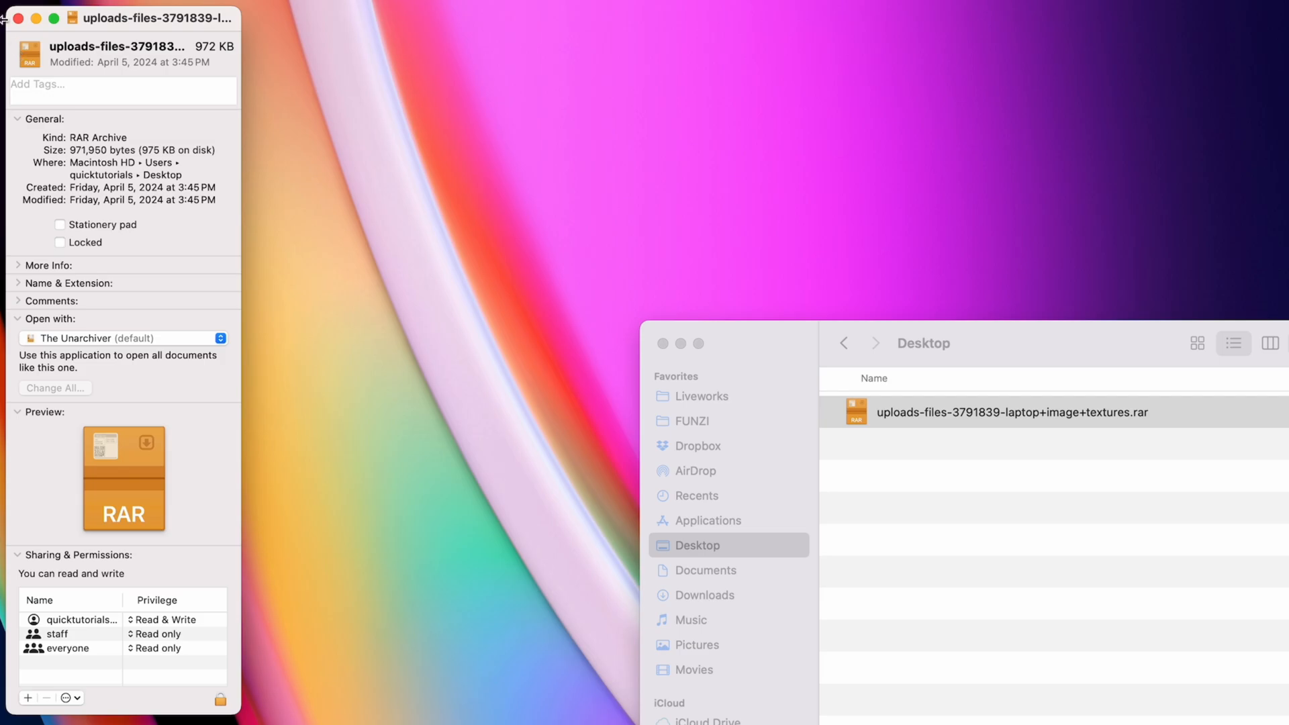
pyautogui.click(16, 17)
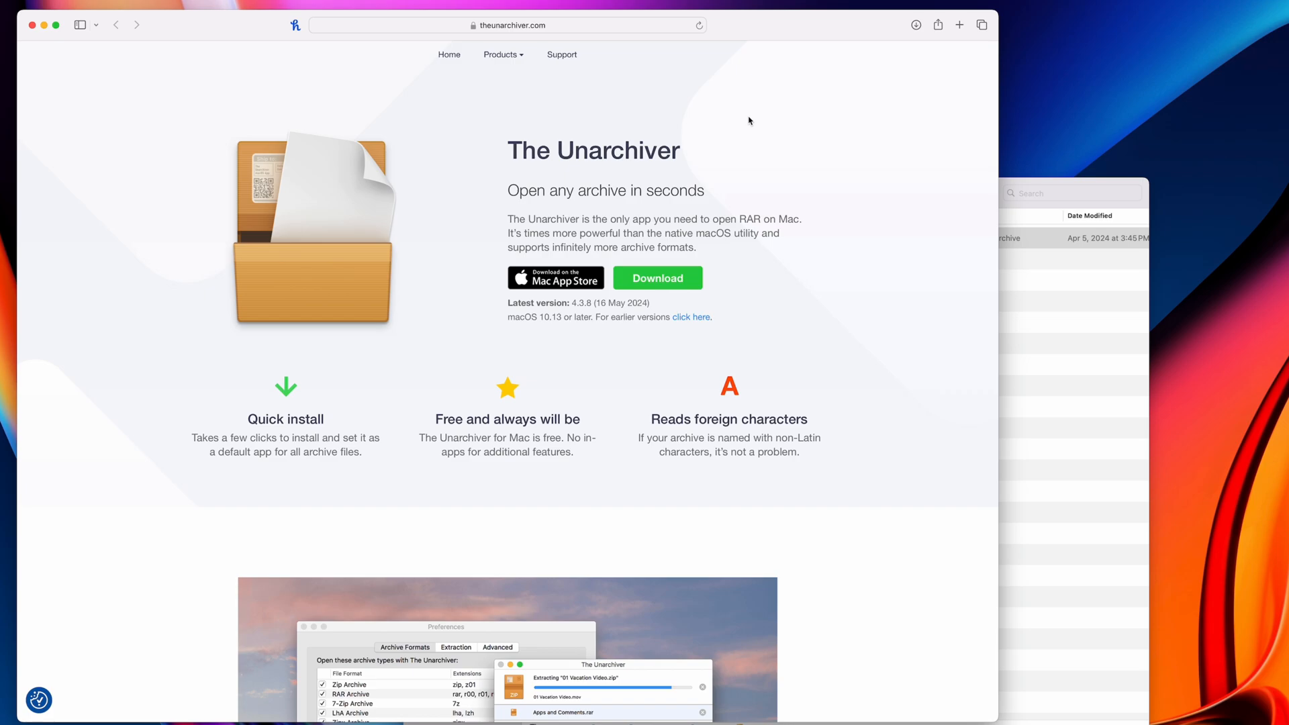
pyautogui.moveTo(849, 366)
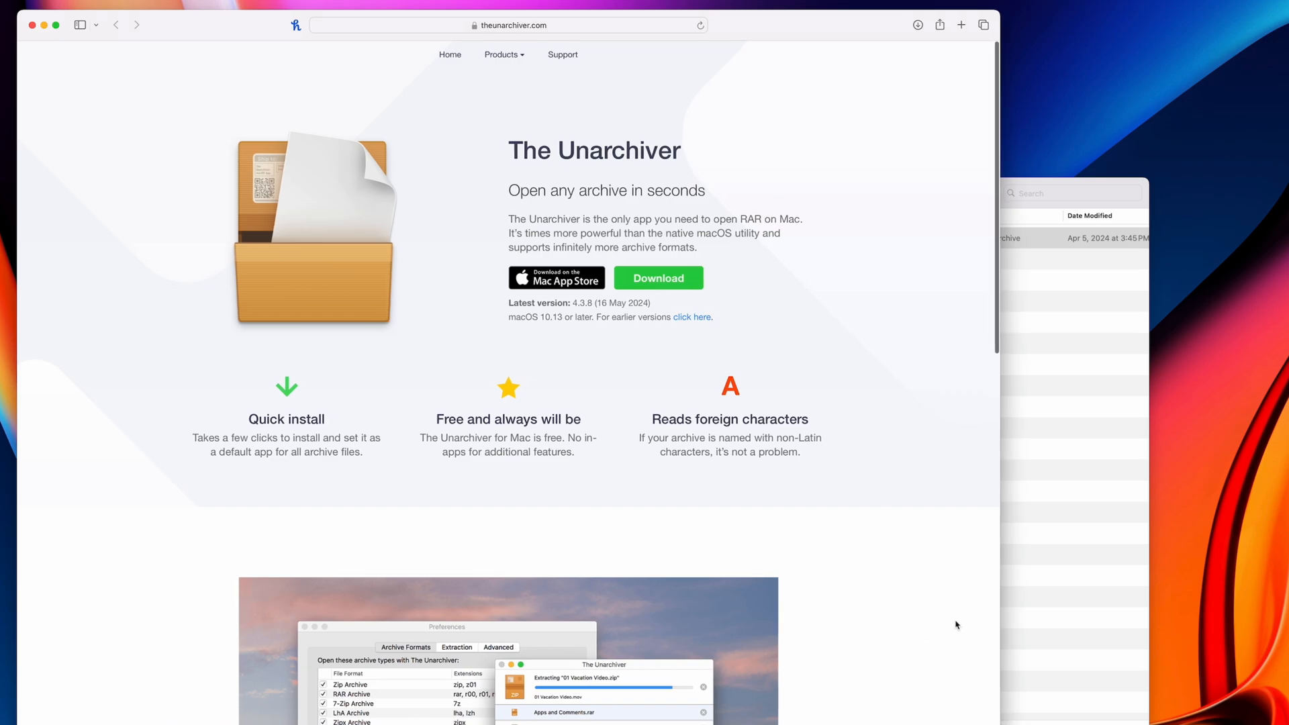
# - View all supported archive formats and read the how-to-use steps on theunarchiver.com
pyautogui.scroll(-3)
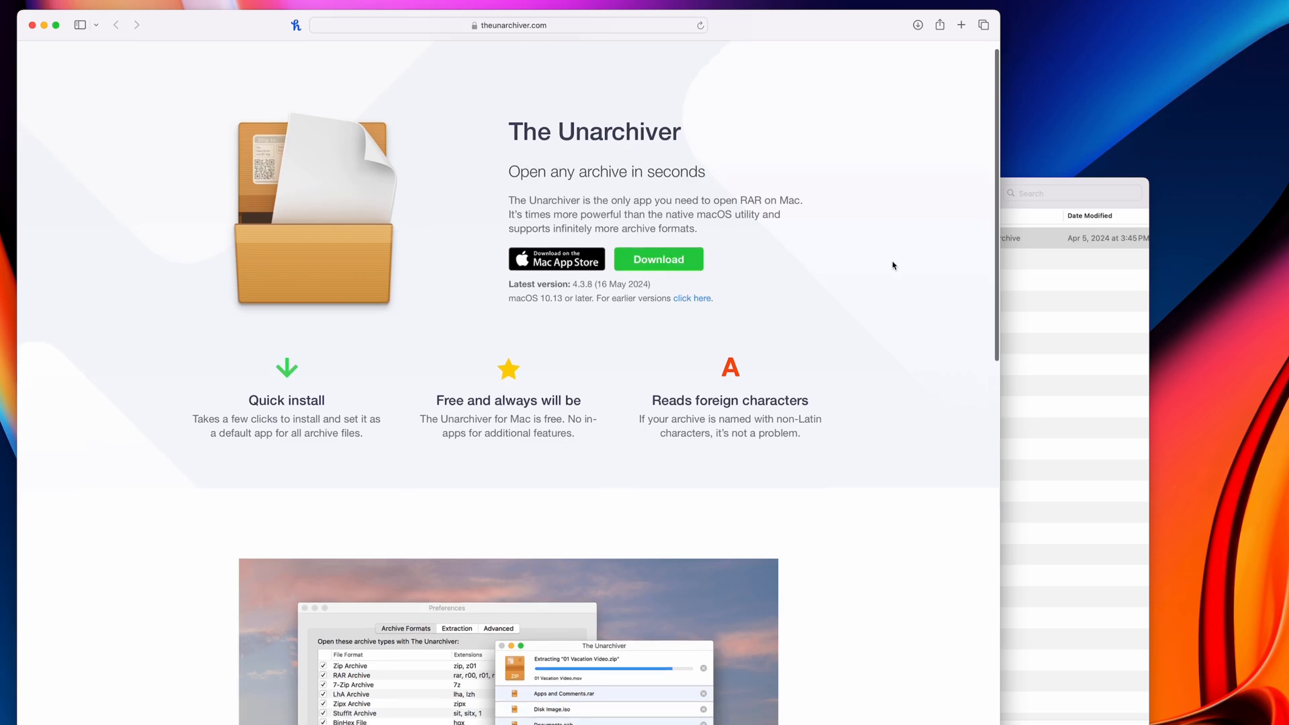
pyautogui.scroll(-3)
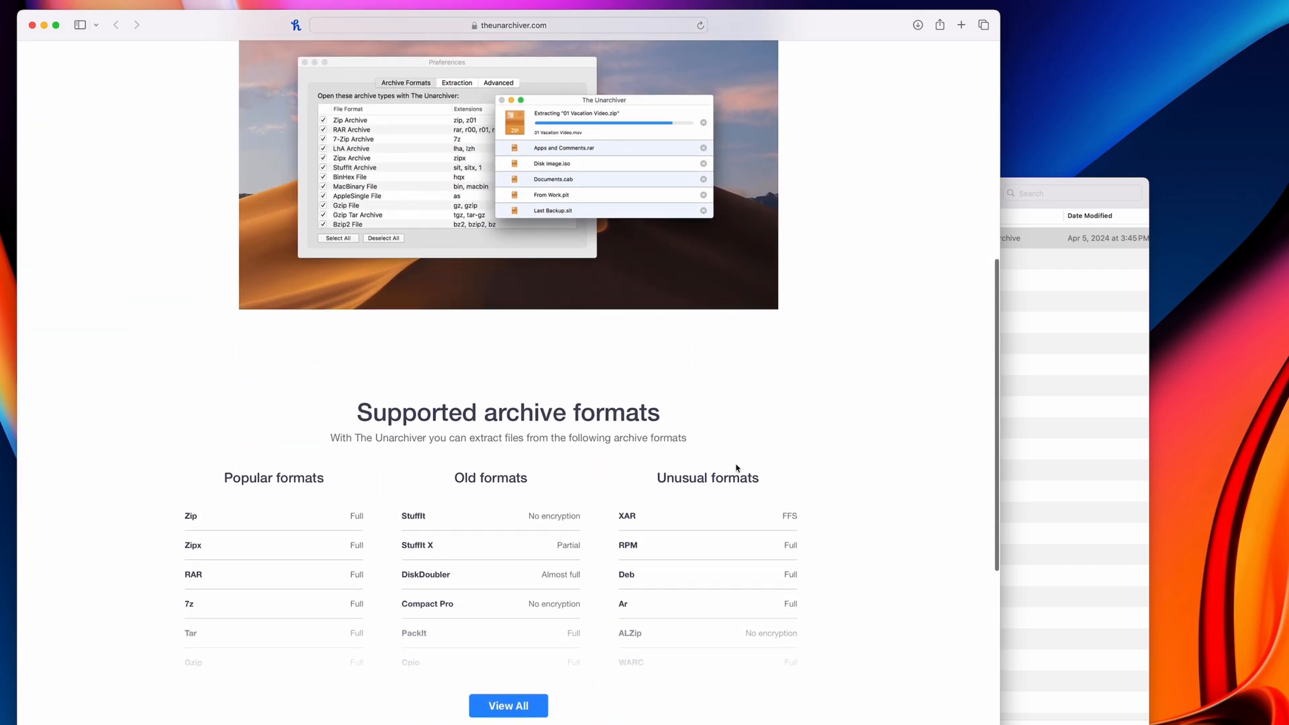
pyautogui.scroll(-3)
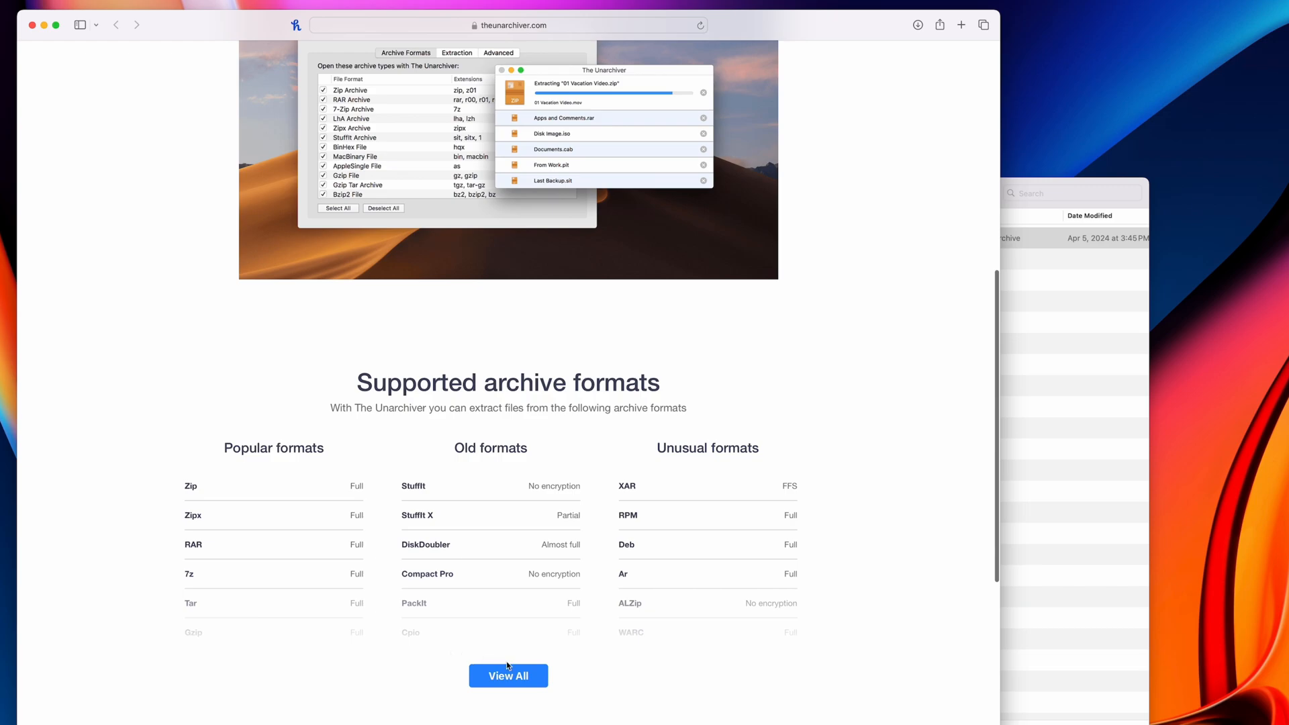
pyautogui.click(508, 676)
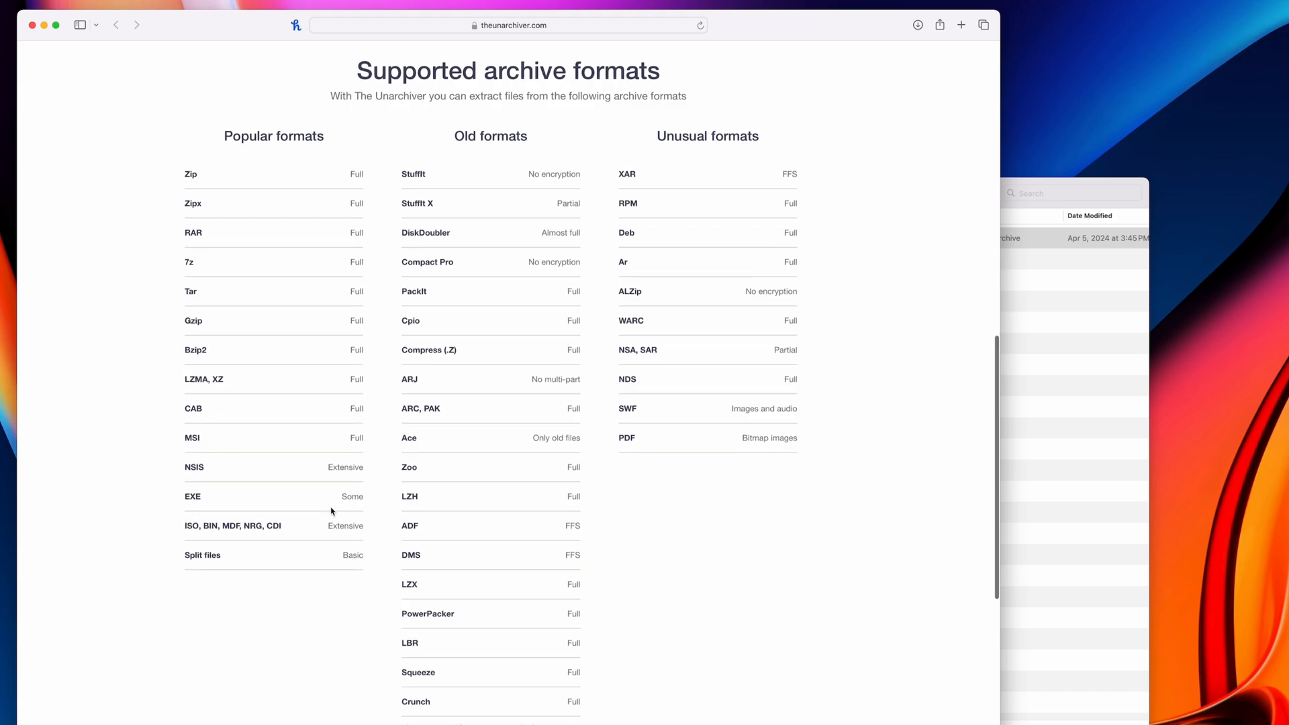
pyautogui.scroll(-3)
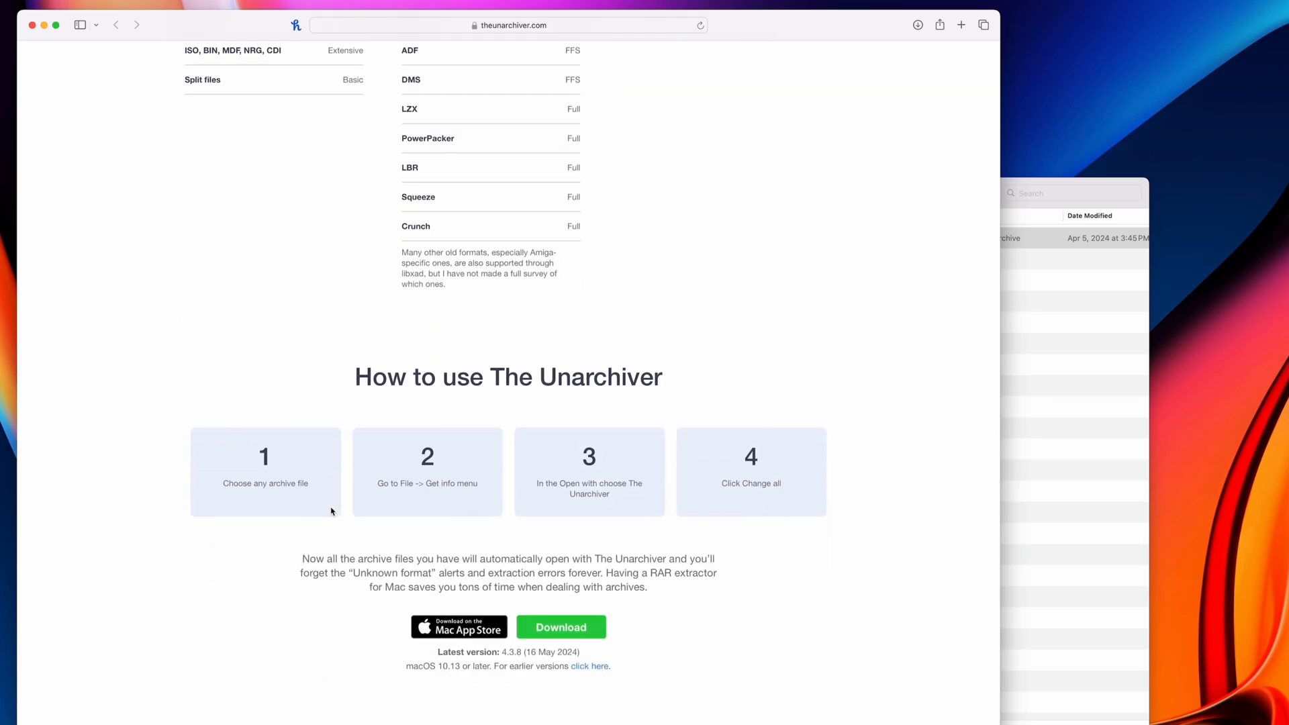
pyautogui.scroll(3)
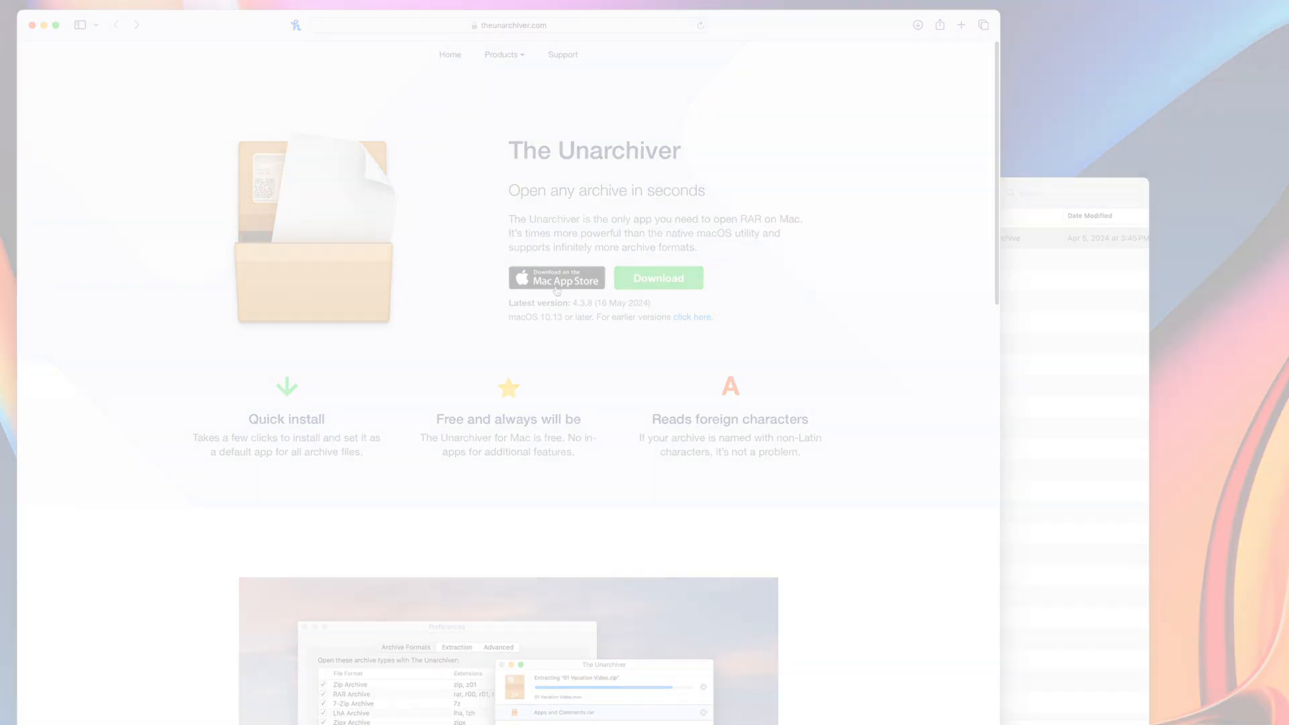
# - Bring up the context actions for the RAR archive in Finder
pyautogui.rightClick(472, 200)
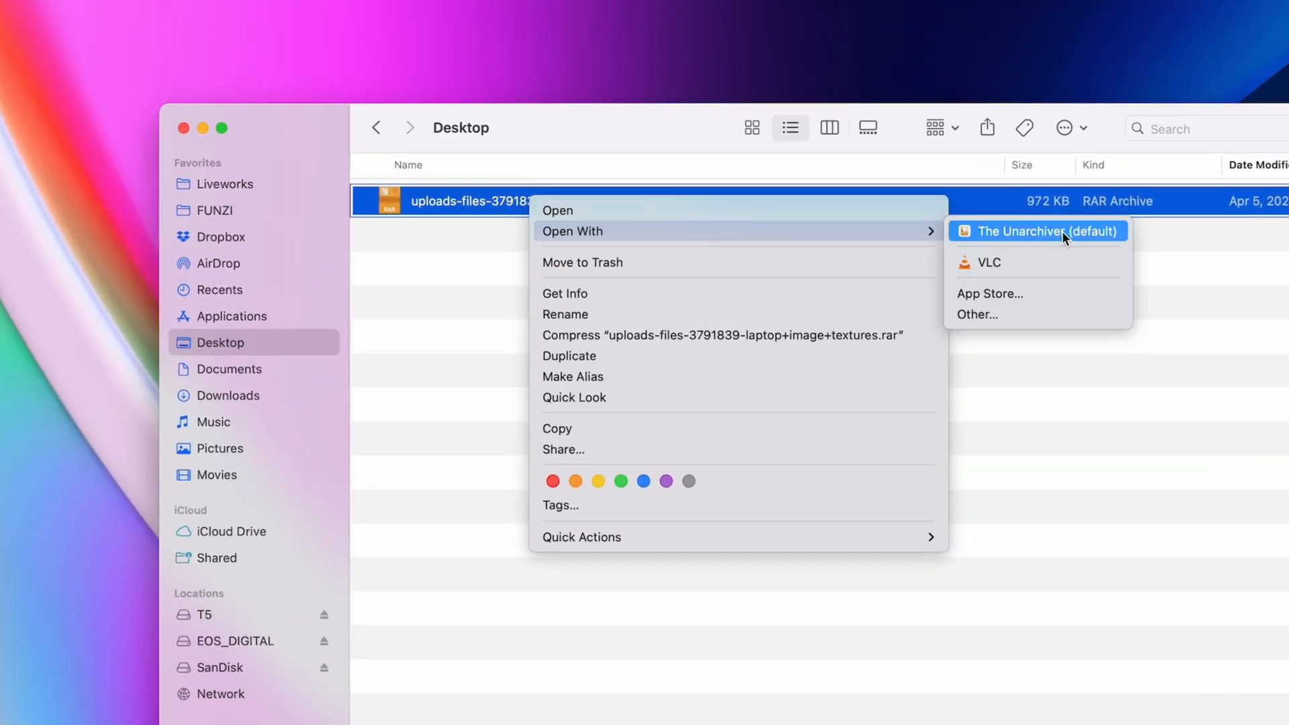
# - Open the RAR archive with The Unarchiver from the Open With choices
pyautogui.click(1038, 231)
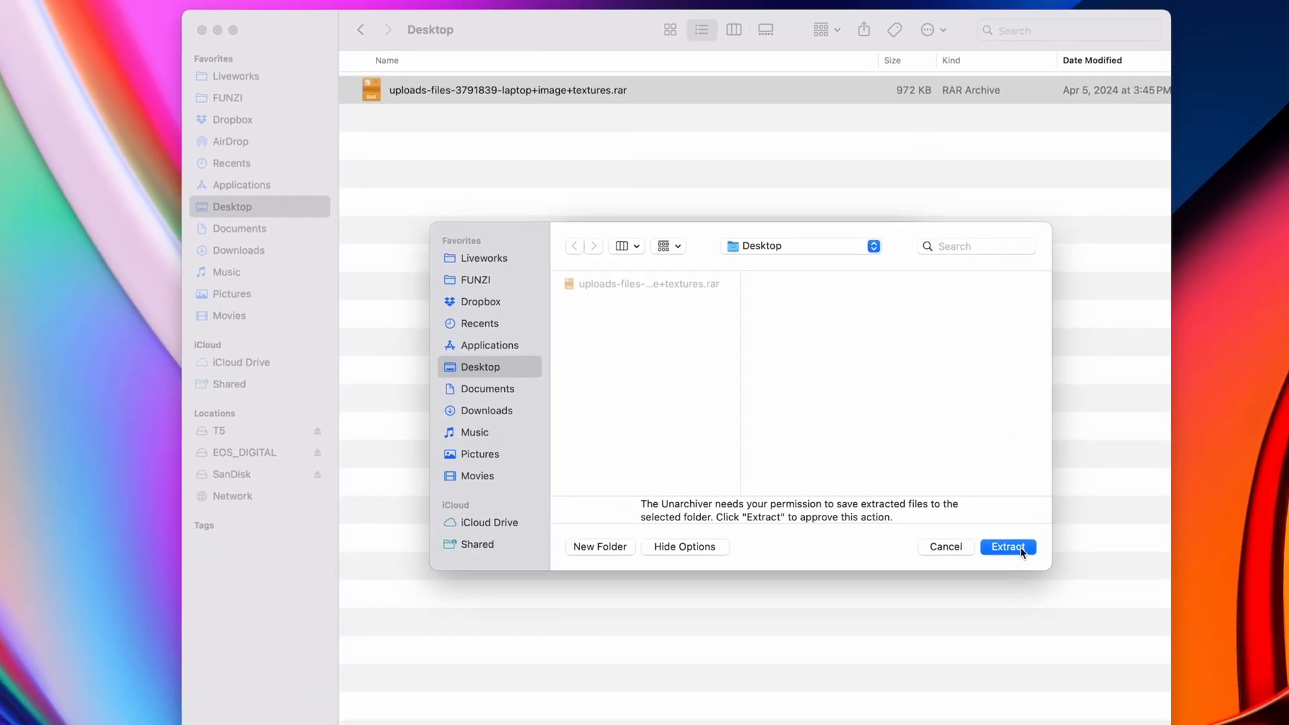
# - Extract the archive to the Desktop and check the new folder's three PNG texture images
pyautogui.click(1007, 546)
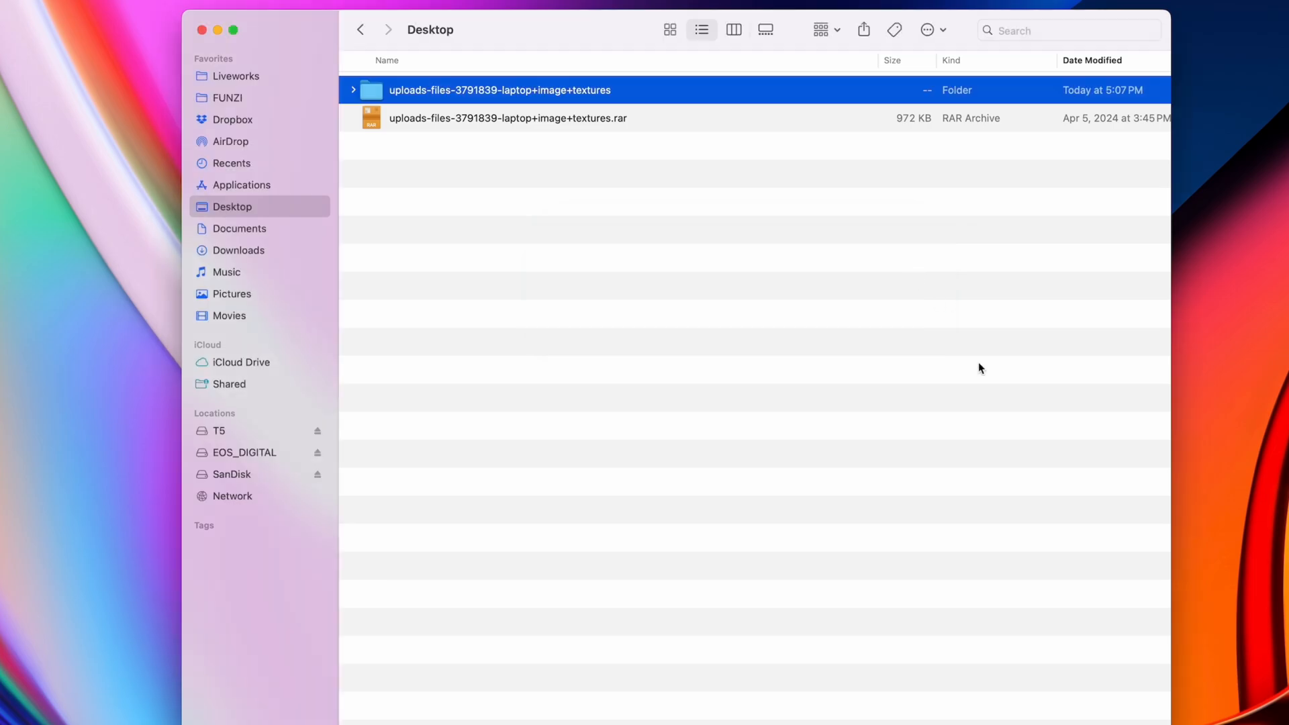
pyautogui.click(353, 90)
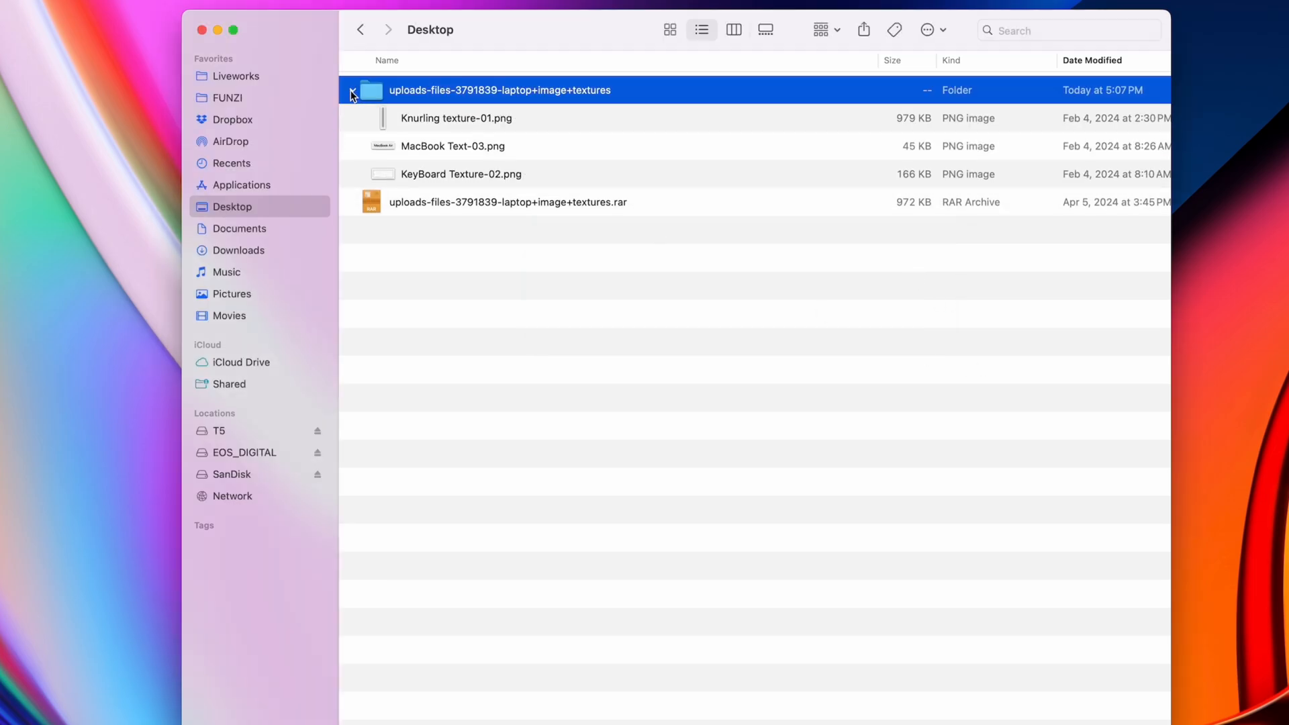
pyautogui.click(353, 90)
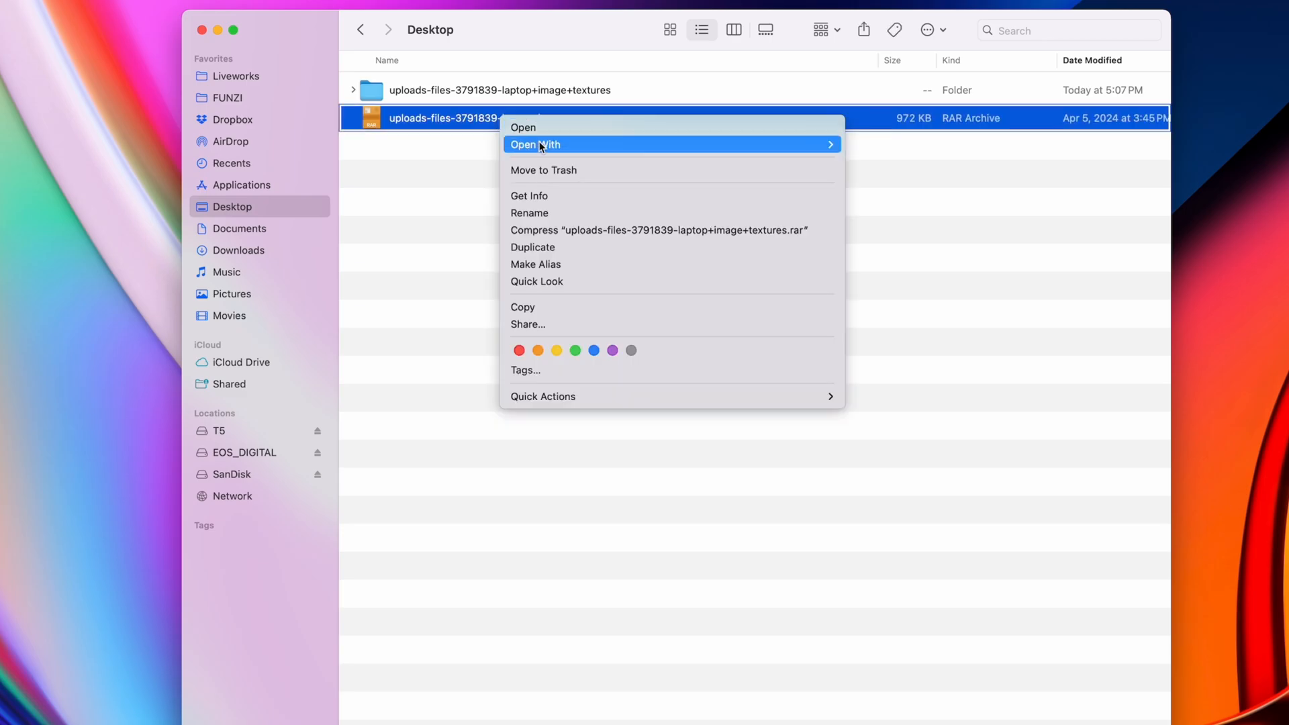
# - In the archive's info panel, choose The Unarchiver under Open with as default, then close it
pyautogui.click(529, 196)
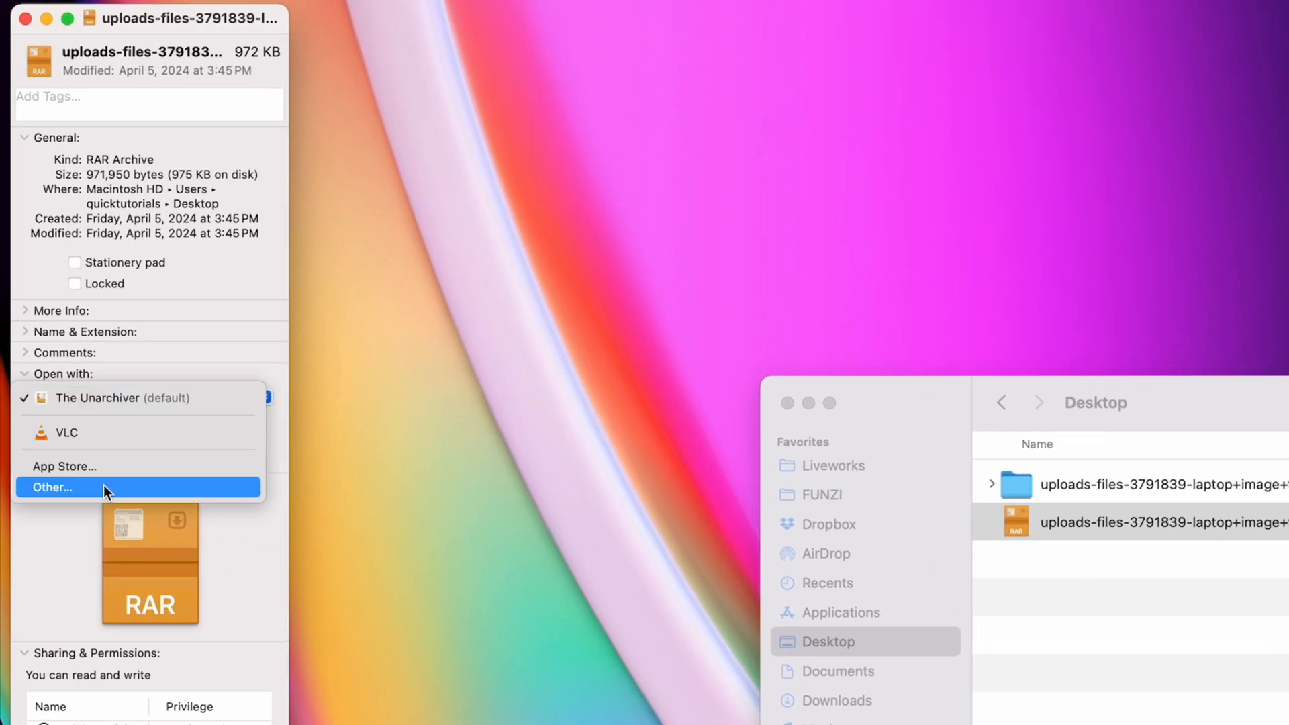
pyautogui.click(55, 486)
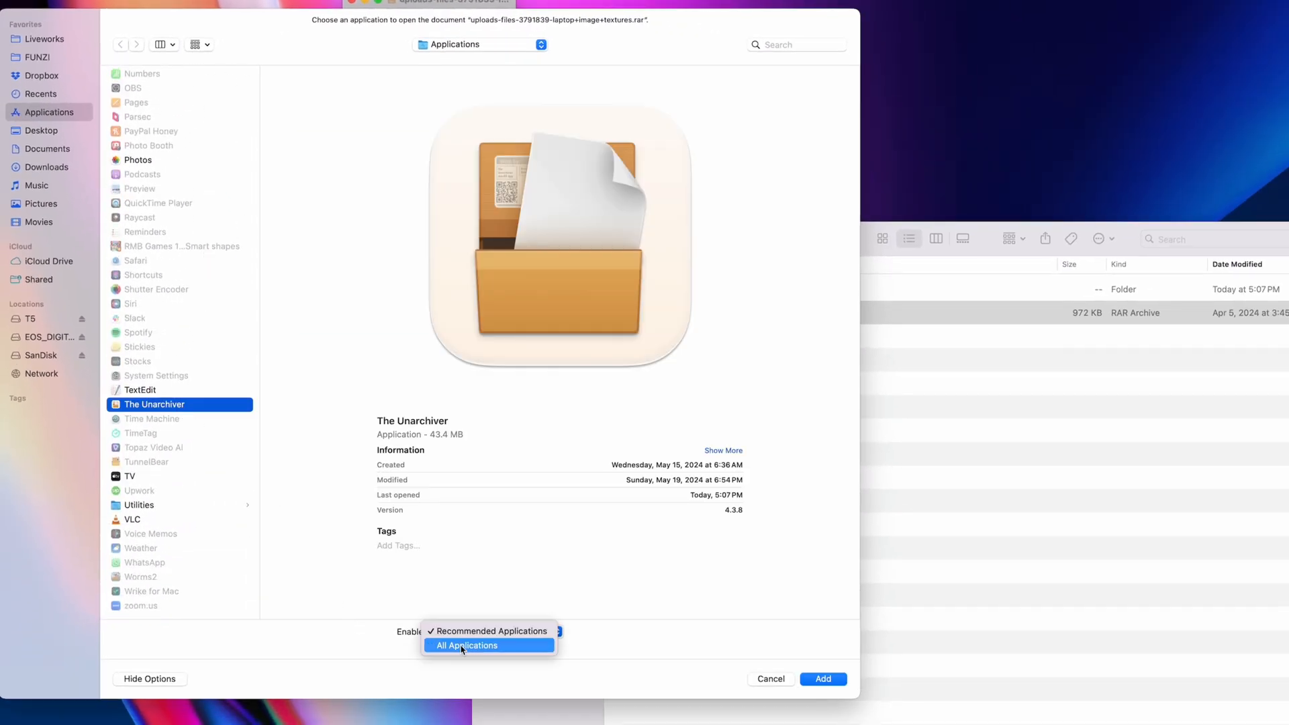
pyautogui.click(465, 644)
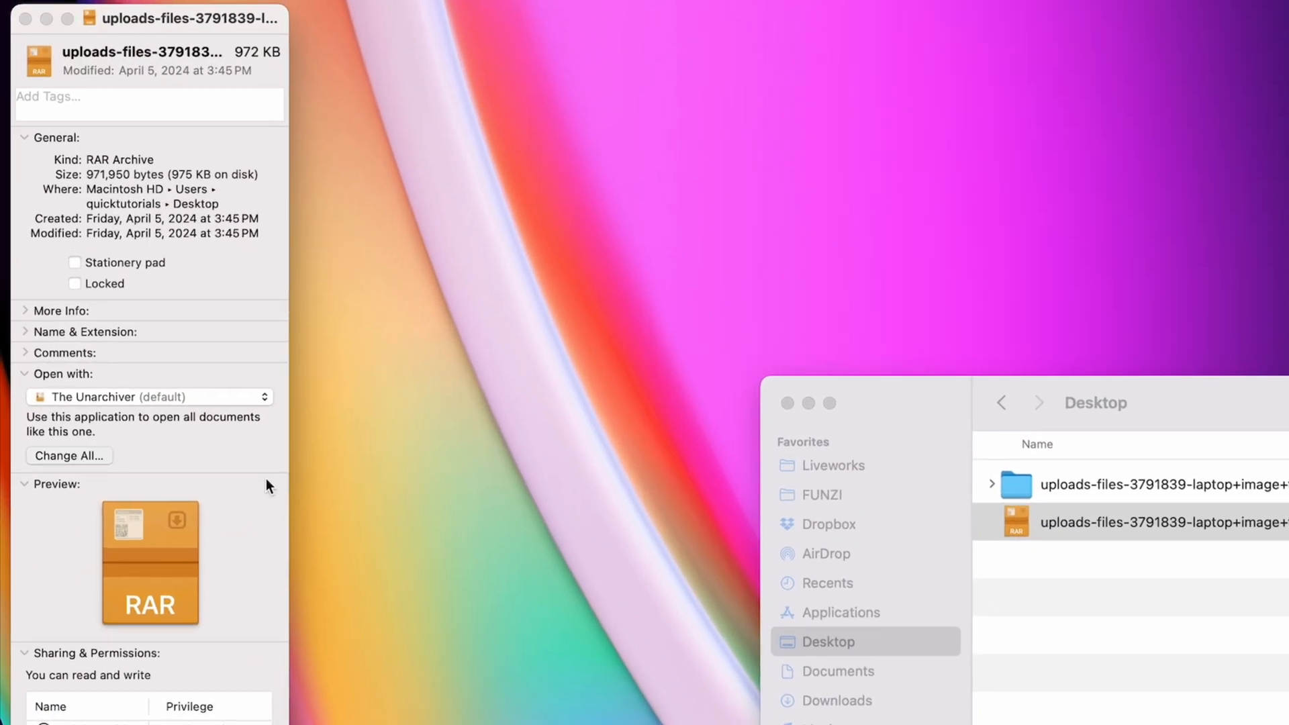
pyautogui.click(20, 17)
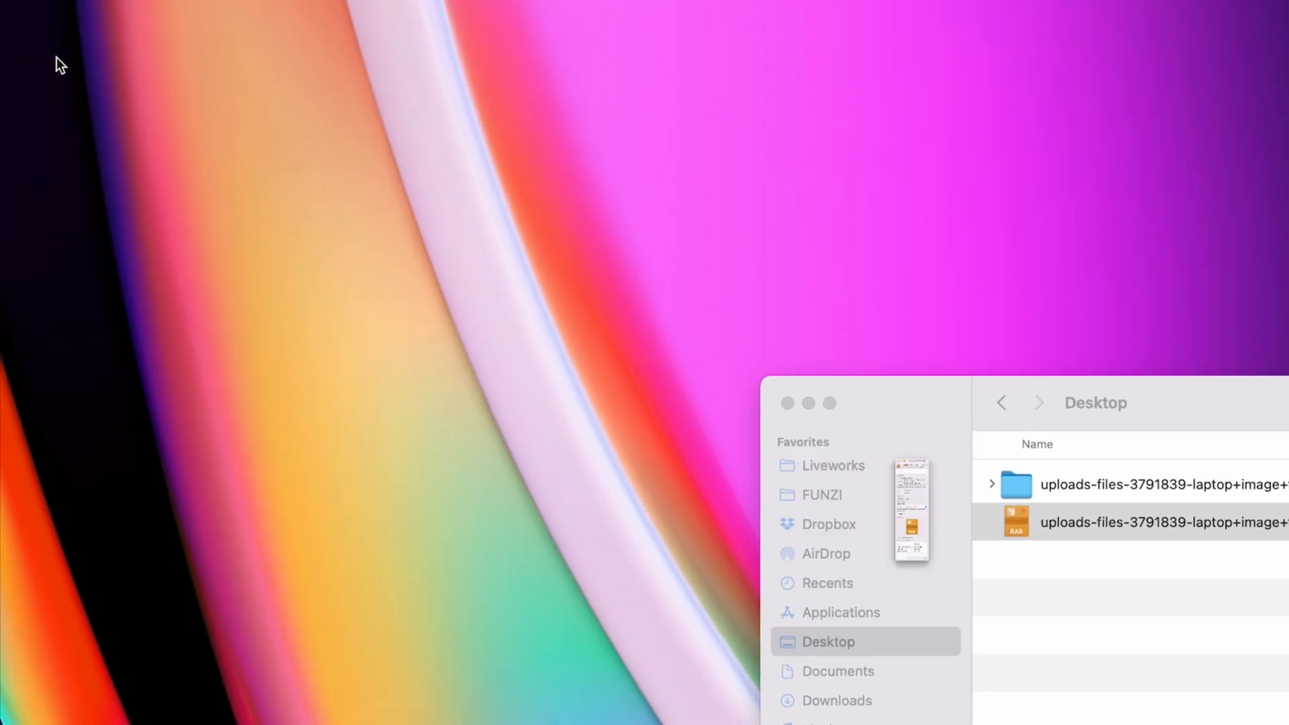